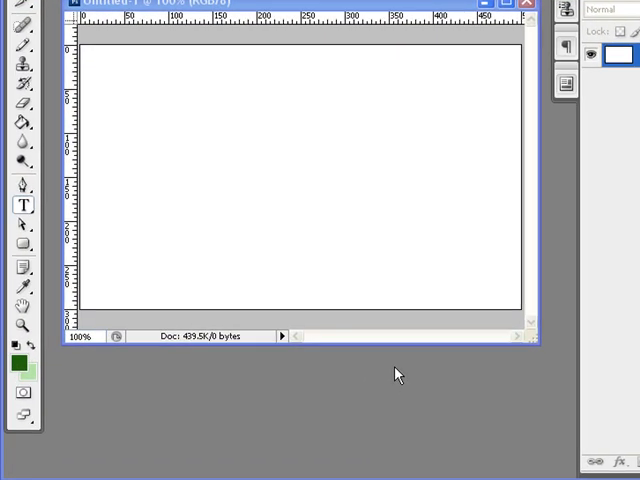
pyautogui.moveTo(192, 212)
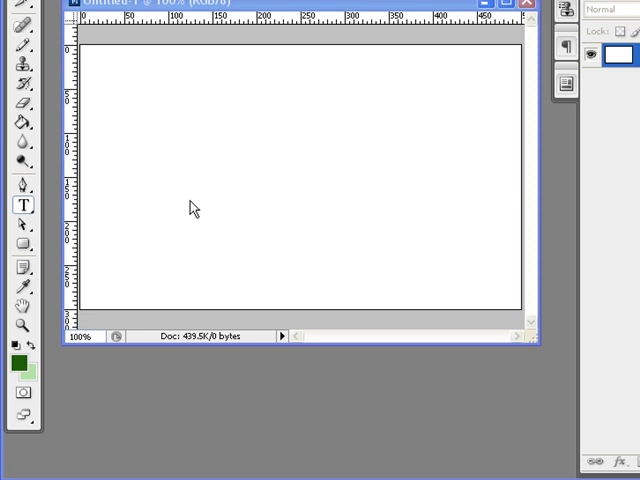
pyautogui.moveTo(178, 204)
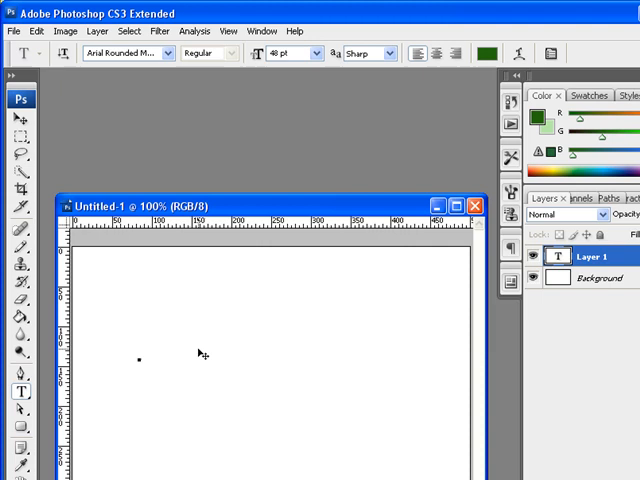
# Step: Enter the text 'wbdesignideas' and commit it as its own type layer
pyautogui.write('wbde')
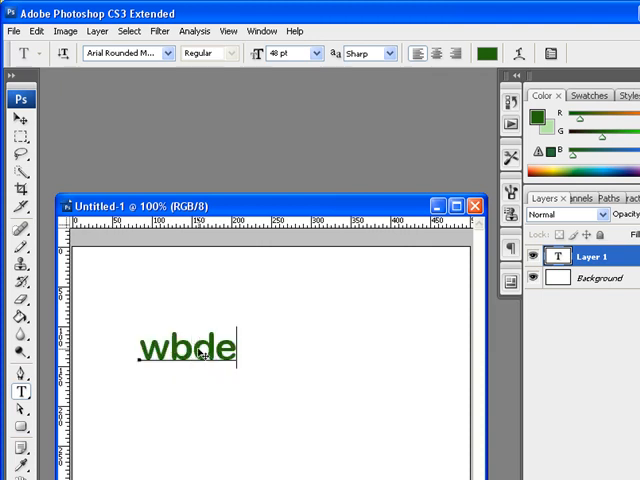
pyautogui.write('signideas')
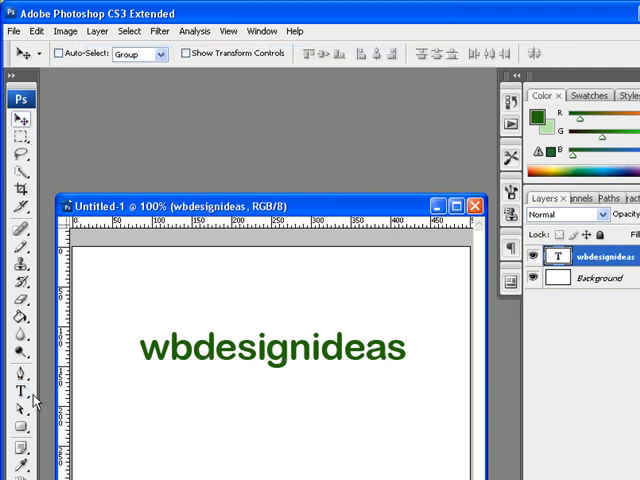
pyautogui.click(20, 390)
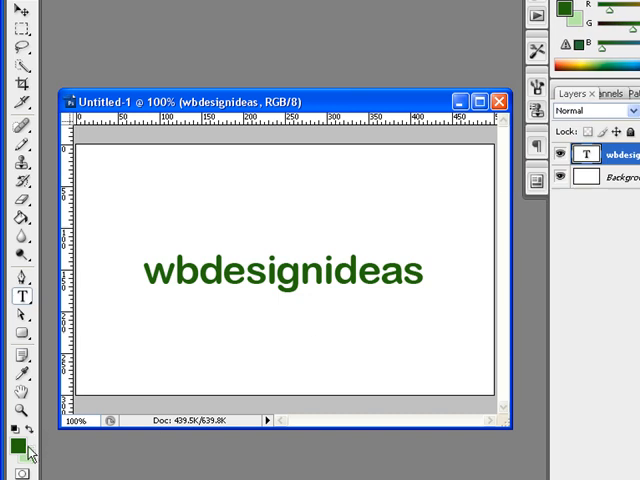
pyautogui.moveTo(18, 448)
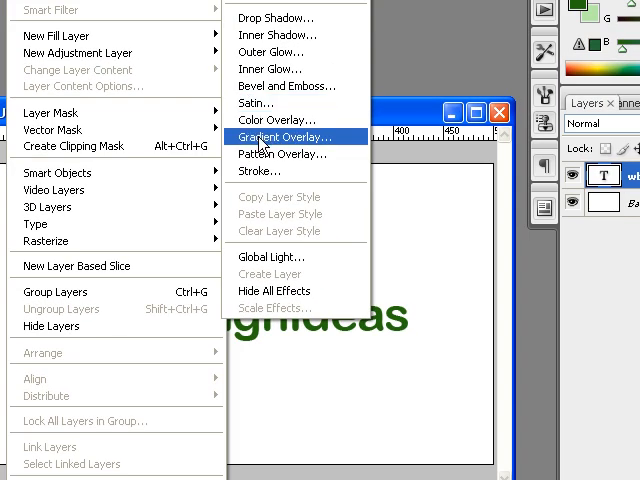
# Step: Apply a green Gradient Overlay to the text with a 90° angle
pyautogui.click(284, 136)
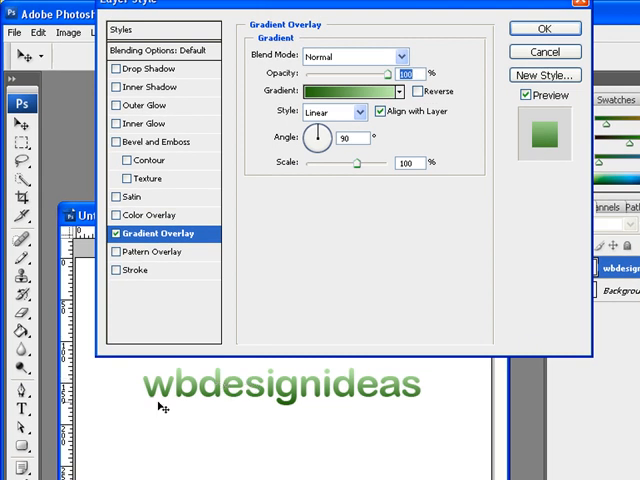
pyautogui.moveTo(296, 412)
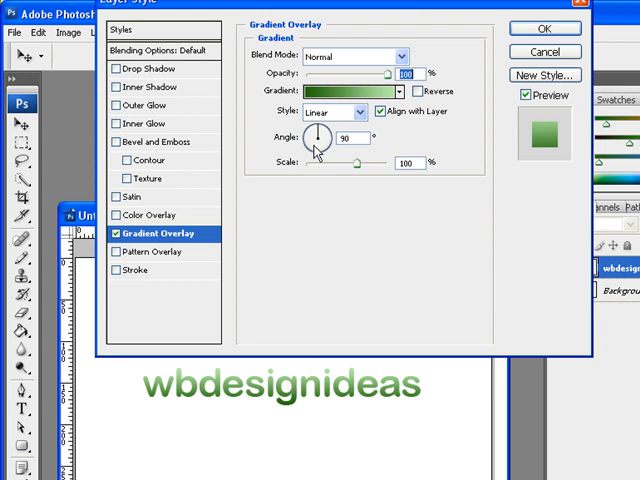
pyautogui.moveTo(322, 150)
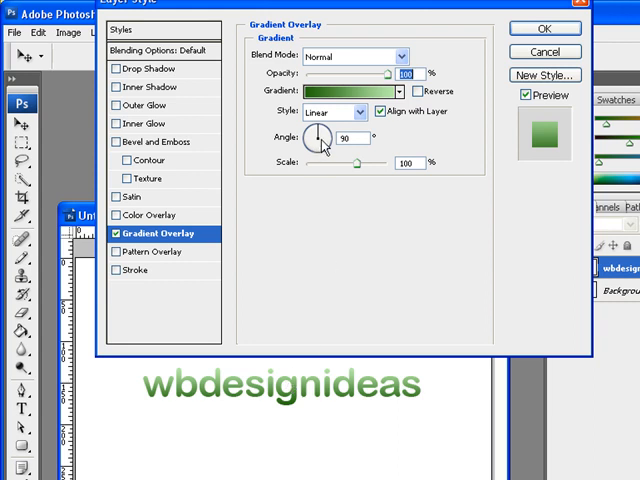
pyautogui.moveTo(324, 138); pyautogui.dragTo(320, 144)
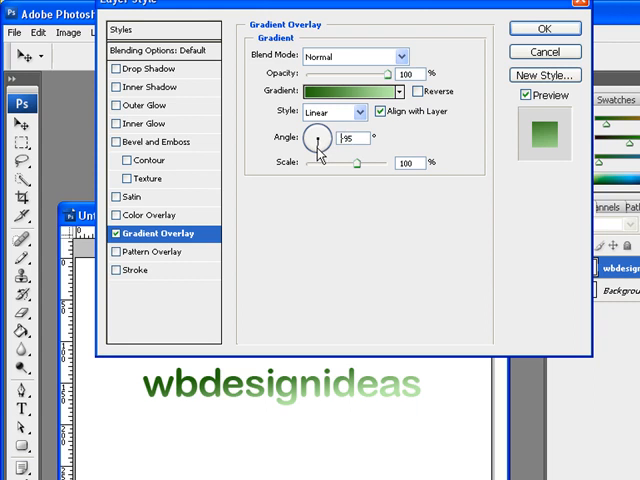
pyautogui.tripleClick(356, 136)
pyautogui.write('-90')
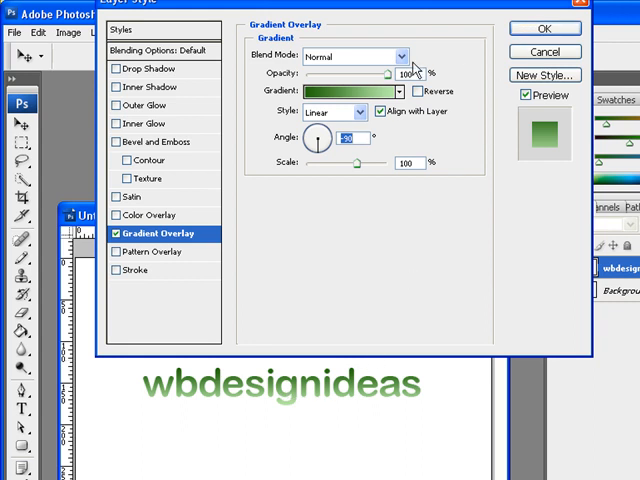
pyautogui.click(548, 28)
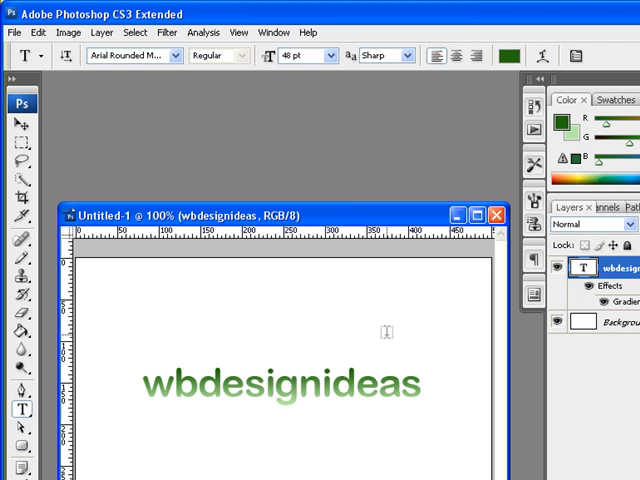
pyautogui.moveTo(228, 400)
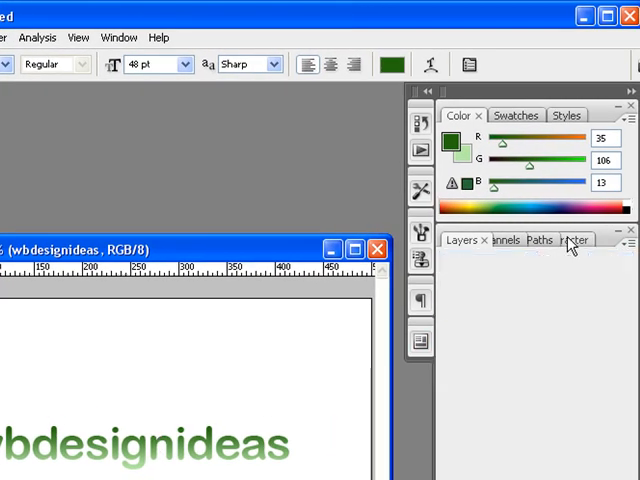
# Step: Bring the Layers panel list into view above the text layer
pyautogui.click(574, 240)
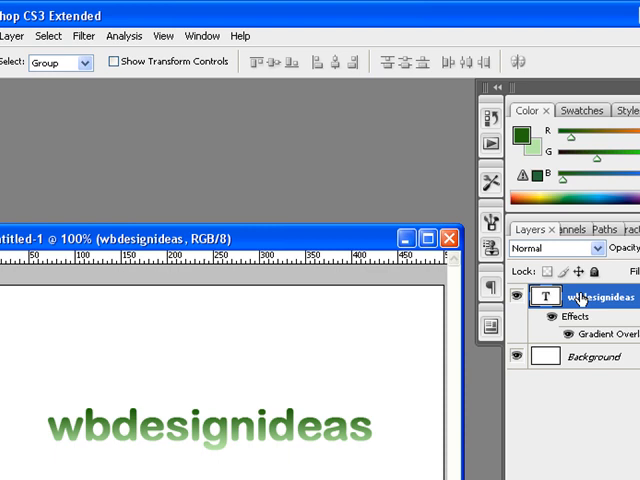
pyautogui.moveTo(360, 436)
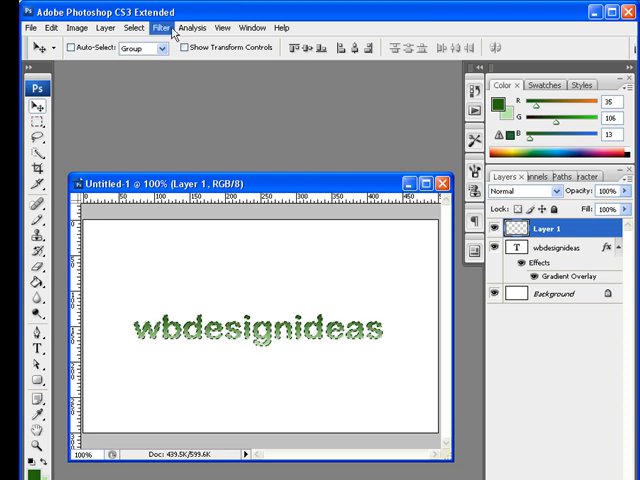
# Step: Contract the letter-shaped selection inward by 1 pixel via Select > Modify > Contract
pyautogui.click(132, 28)
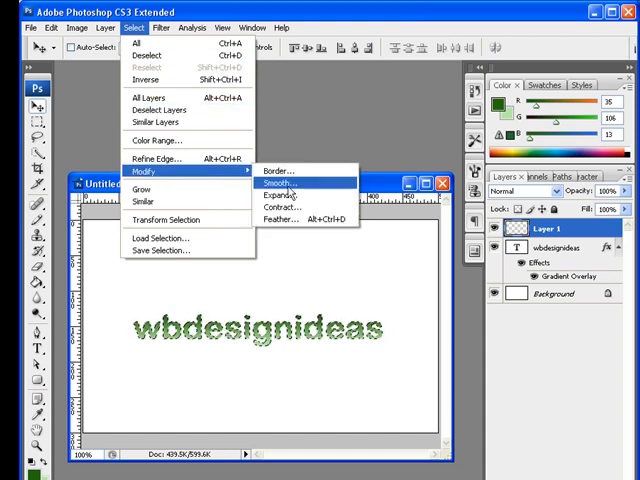
pyautogui.click(280, 208)
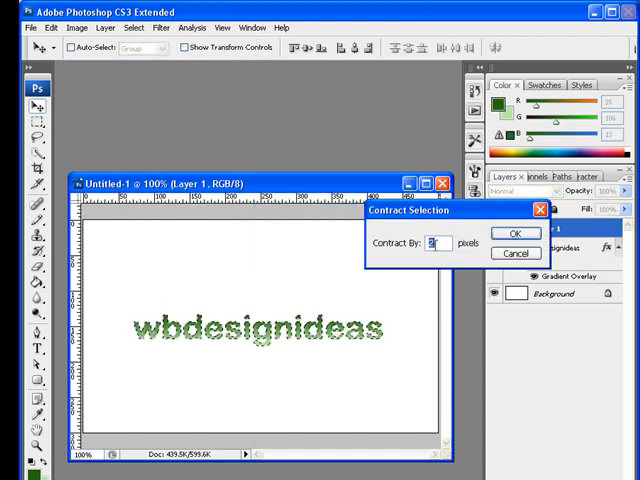
pyautogui.write('1')
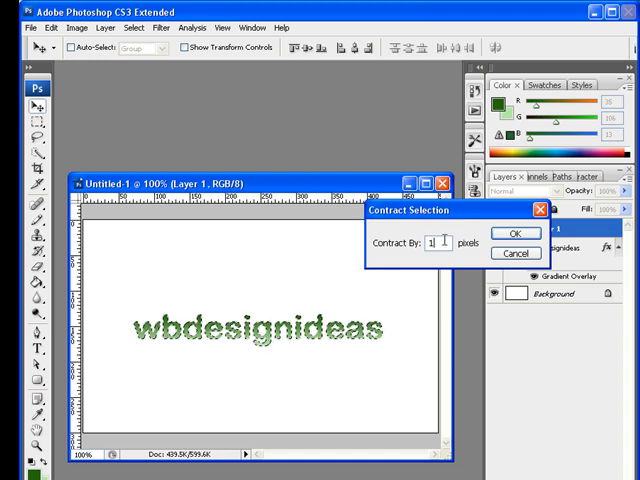
pyautogui.click(510, 234)
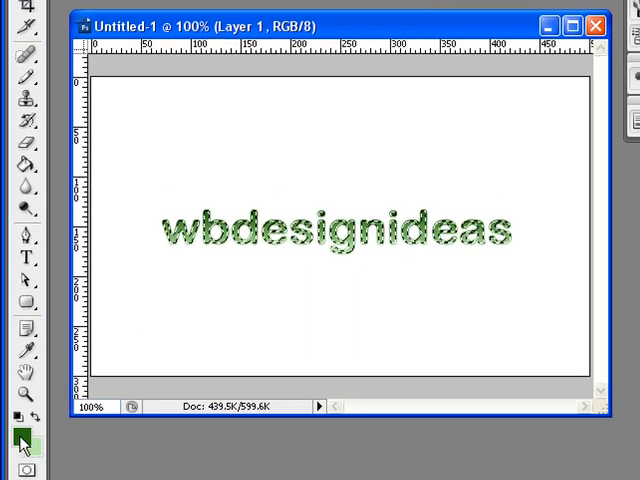
# Step: Choose a lighter green foreground colour for filling the contracted letters
pyautogui.click(16, 440)
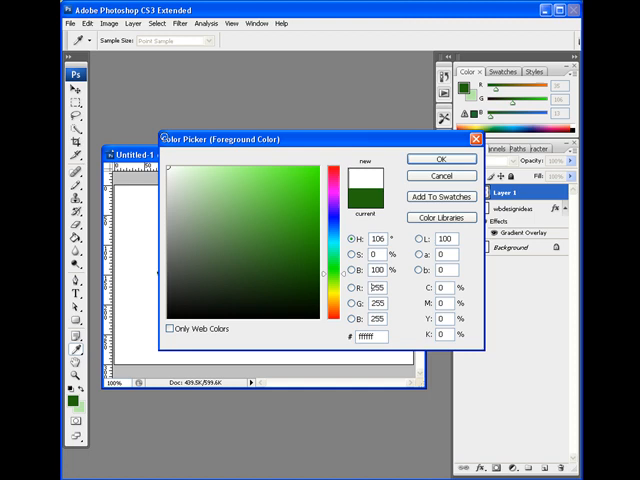
pyautogui.click(438, 160)
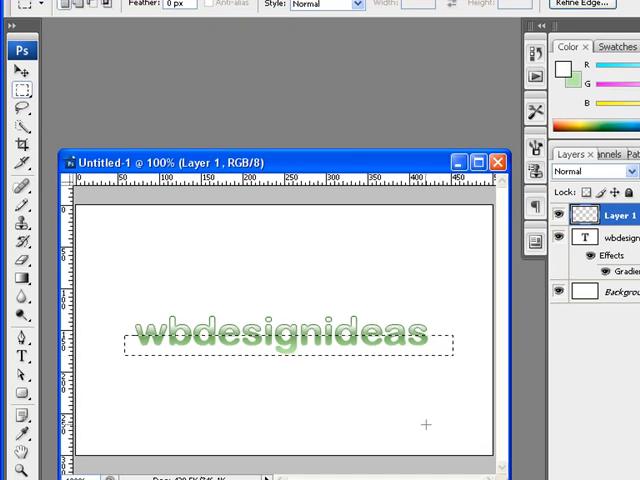
pyautogui.moveTo(418, 428)
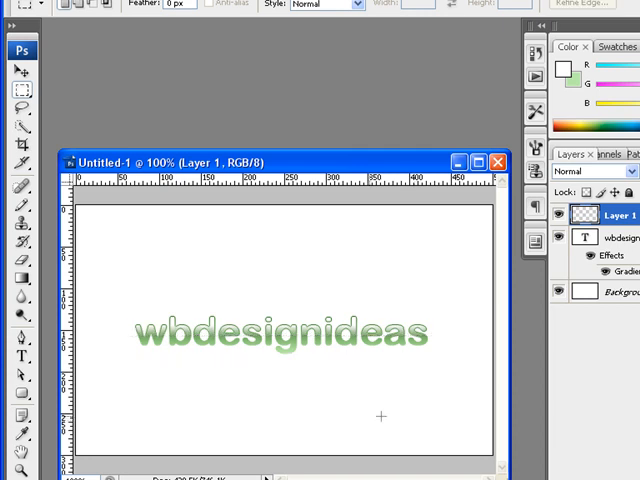
pyautogui.moveTo(240, 368)
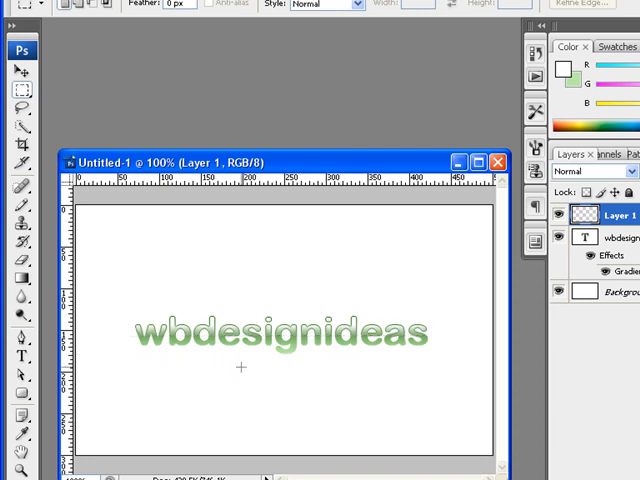
pyautogui.moveTo(392, 380)
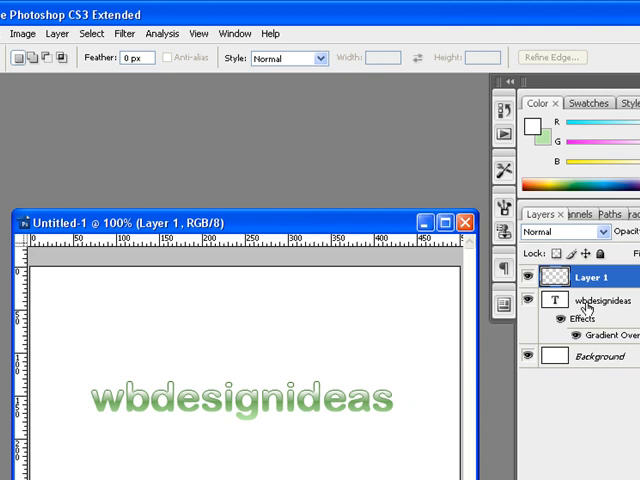
# Step: Activate the wbdesignideas layer and start an Outer Glow style, reaching its colour swatch
pyautogui.click(596, 300)
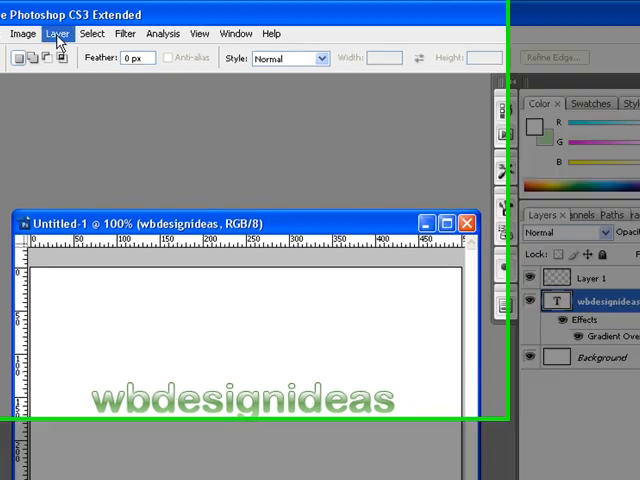
pyautogui.click(56, 32)
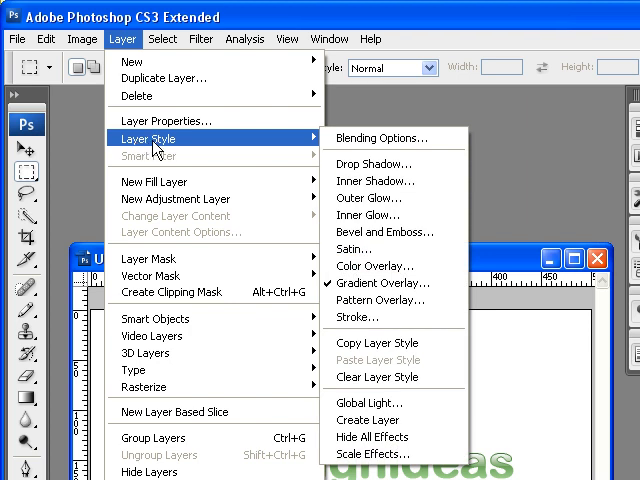
pyautogui.moveTo(332, 156)
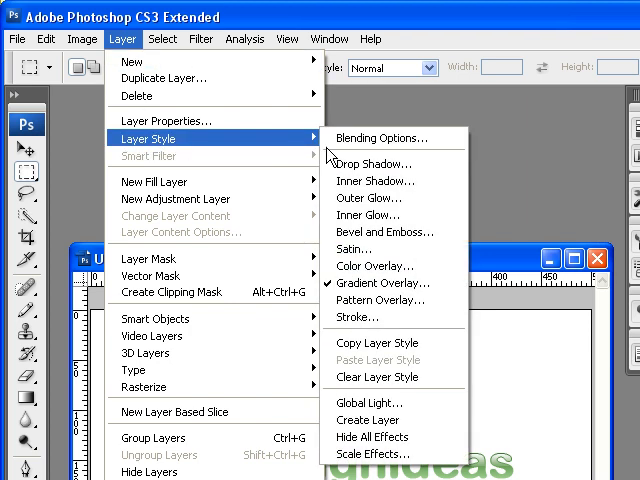
pyautogui.moveTo(378, 196)
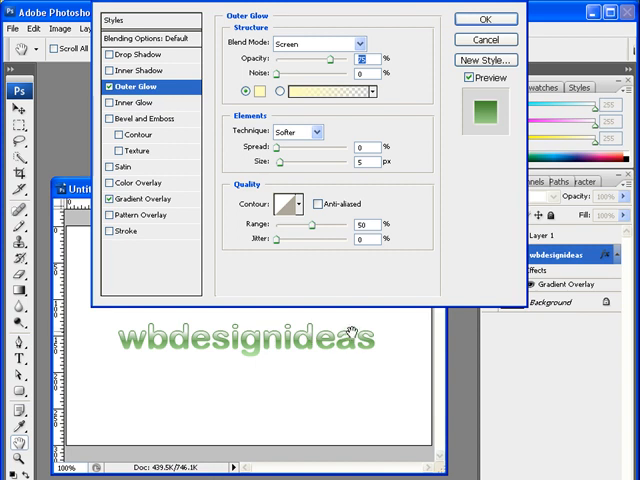
pyautogui.moveTo(368, 340)
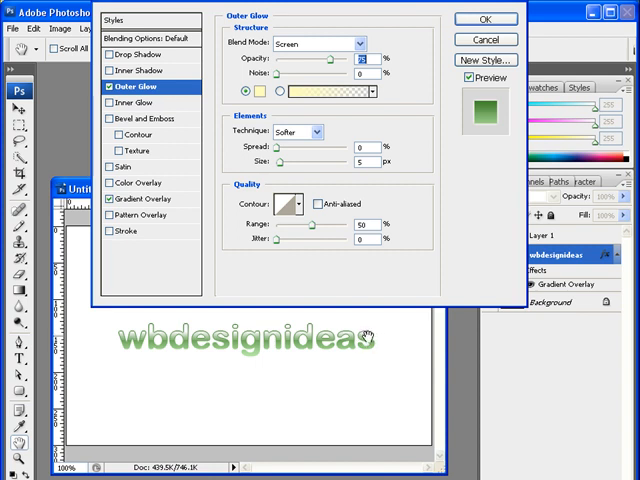
pyautogui.moveTo(364, 344)
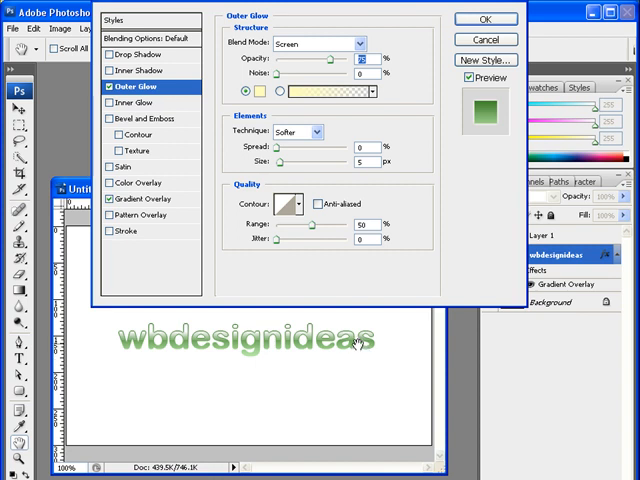
pyautogui.moveTo(336, 256)
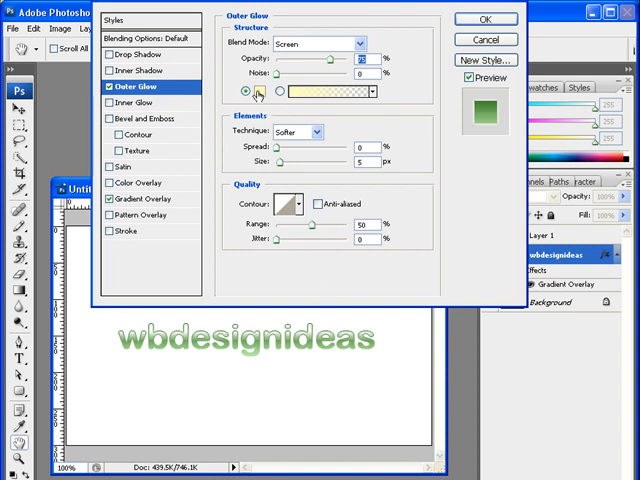
pyautogui.click(262, 92)
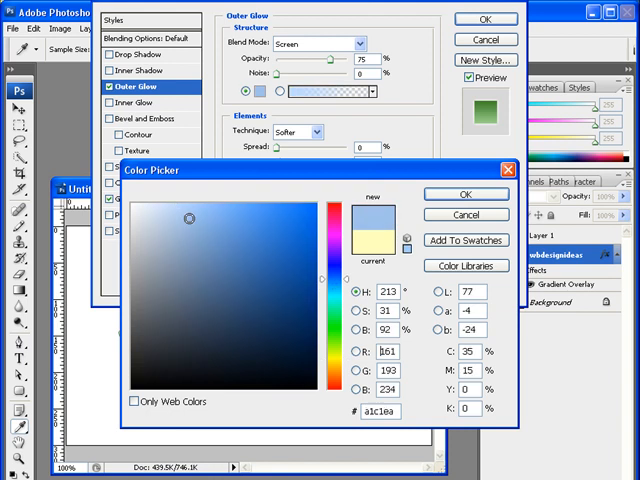
# Step: Give the outer glow a blue colour in Darken blend mode and apply it
pyautogui.click(232, 226)
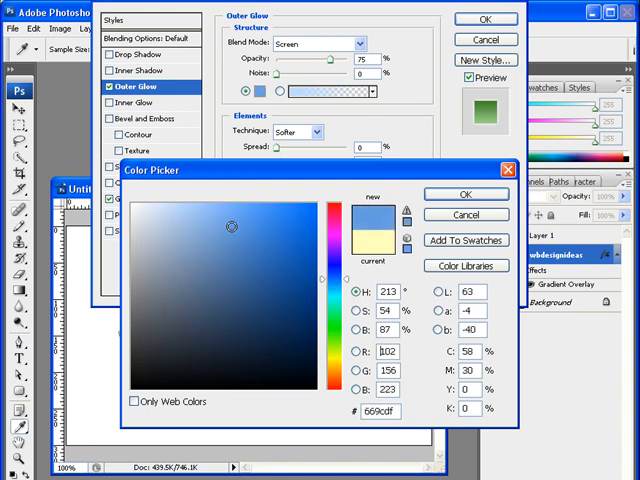
pyautogui.click(466, 192)
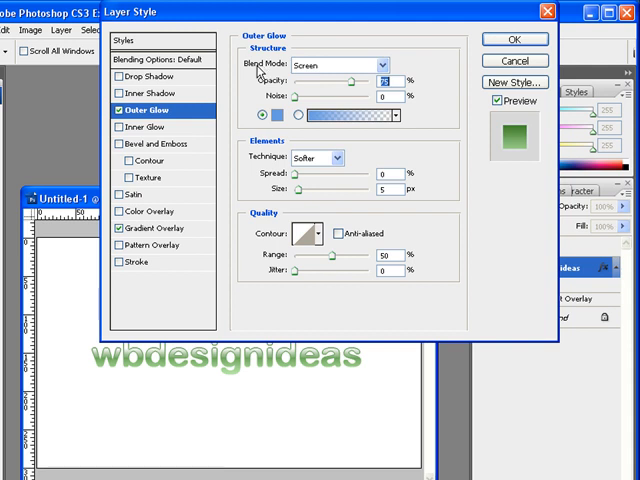
pyautogui.click(368, 64)
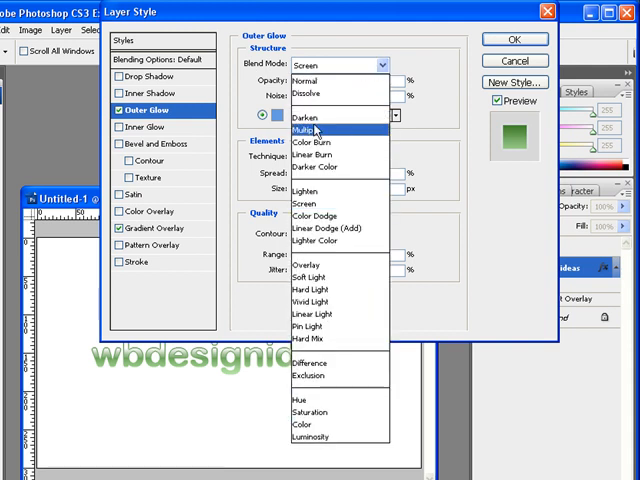
pyautogui.click(312, 116)
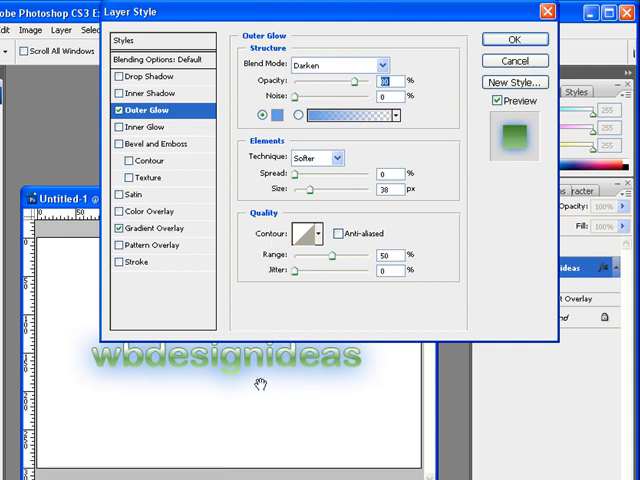
pyautogui.moveTo(422, 76)
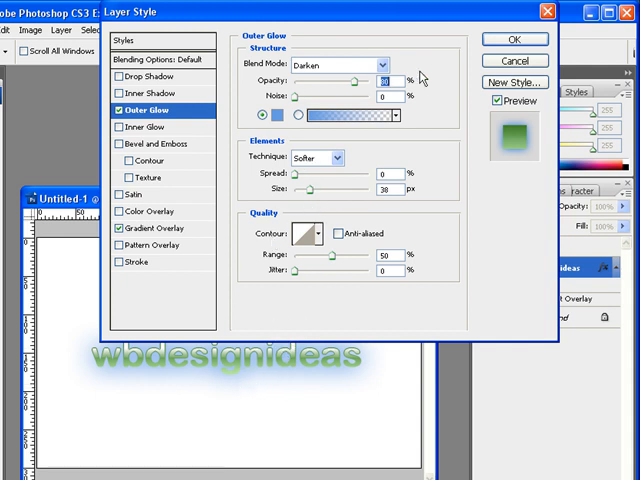
pyautogui.moveTo(318, 76)
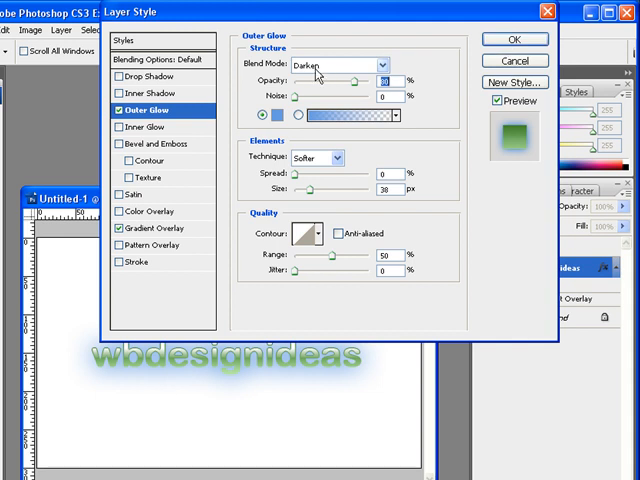
pyautogui.click(512, 40)
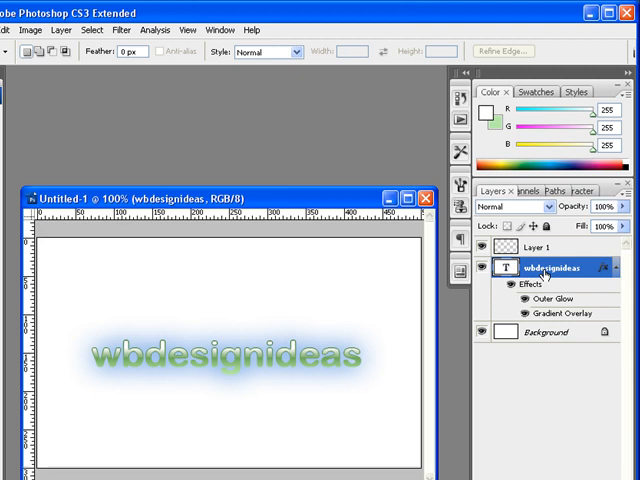
# Step: Duplicate the text layer as 'wbdesignideas copy' and reach its outer glow settings
pyautogui.rightClick(548, 268)
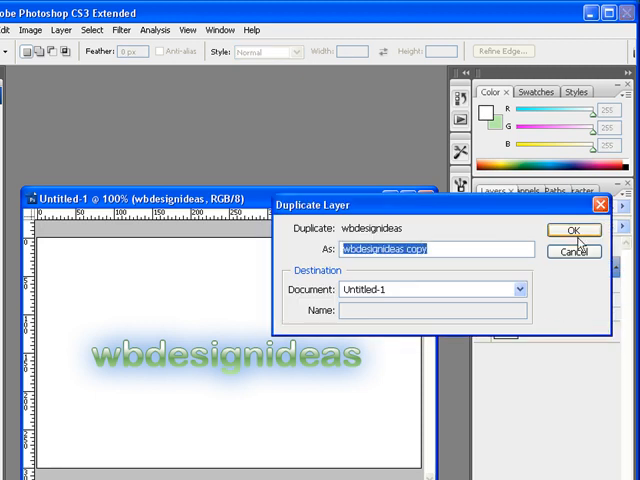
pyautogui.click(572, 230)
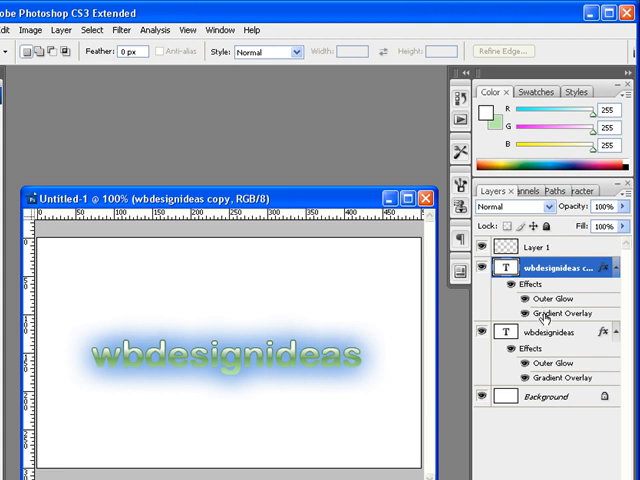
pyautogui.moveTo(548, 332)
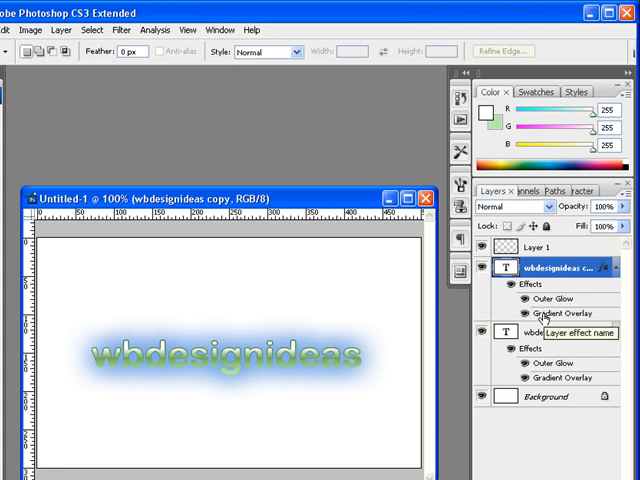
pyautogui.doubleClick(552, 312)
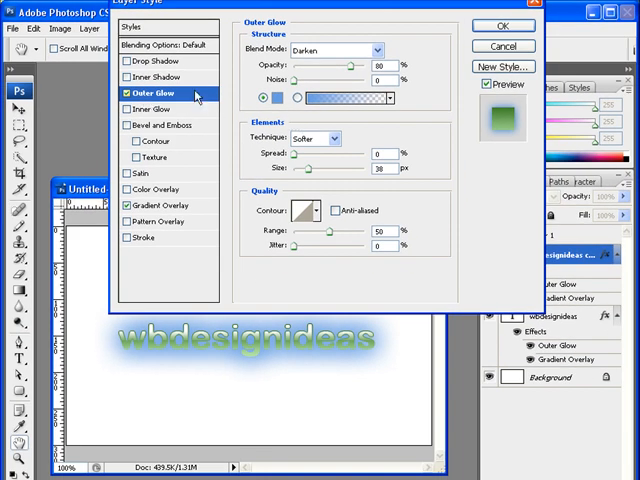
# Step: Set the copy's outer glow to white in Lighten mode at full opacity and apply it
pyautogui.click(268, 96)
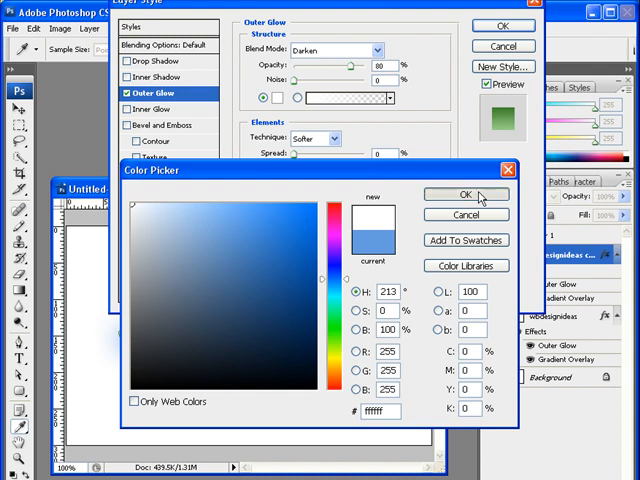
pyautogui.click(464, 194)
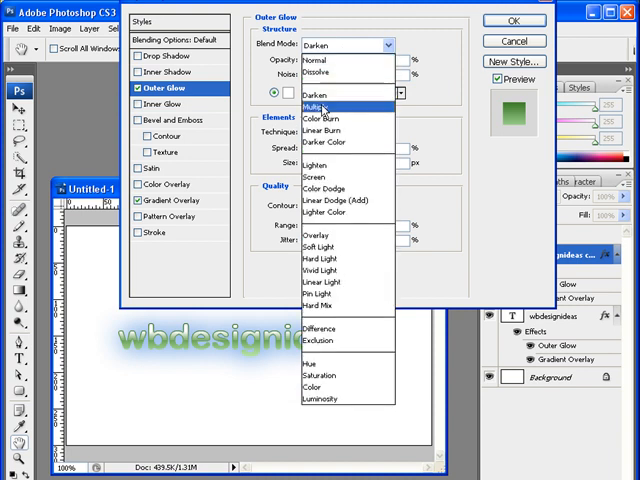
pyautogui.click(312, 178)
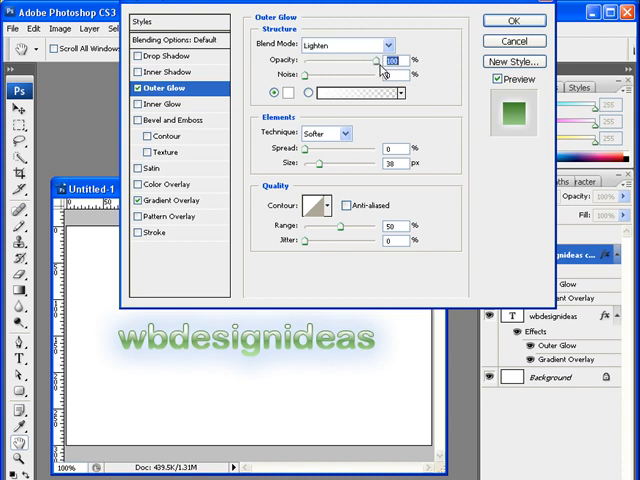
pyautogui.moveTo(318, 170)
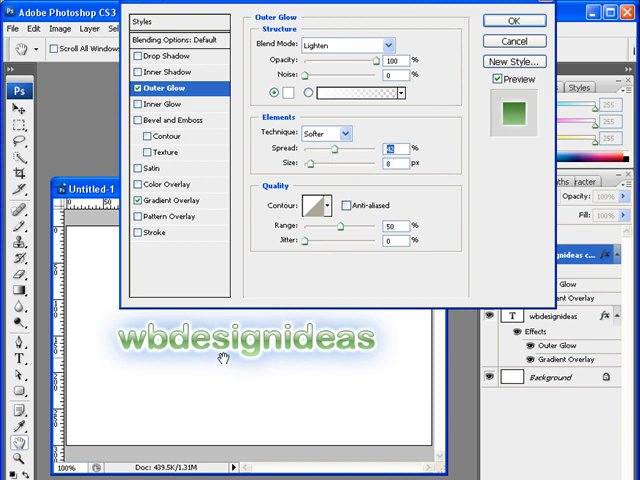
pyautogui.moveTo(340, 358)
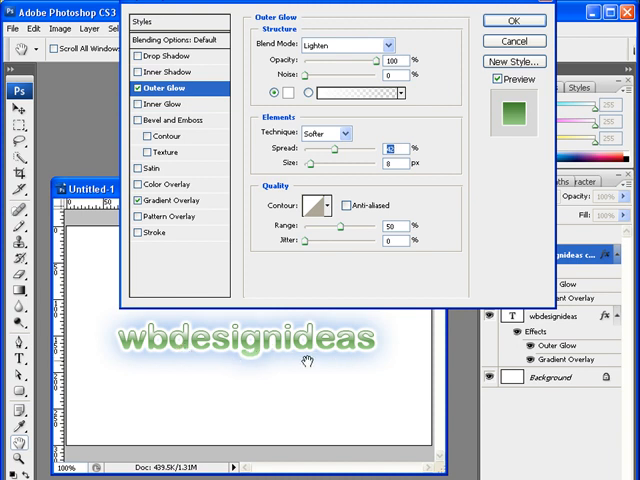
pyautogui.moveTo(258, 336)
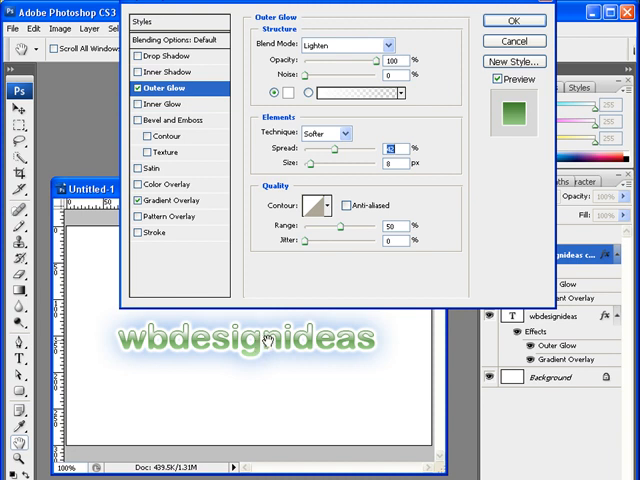
pyautogui.moveTo(364, 340)
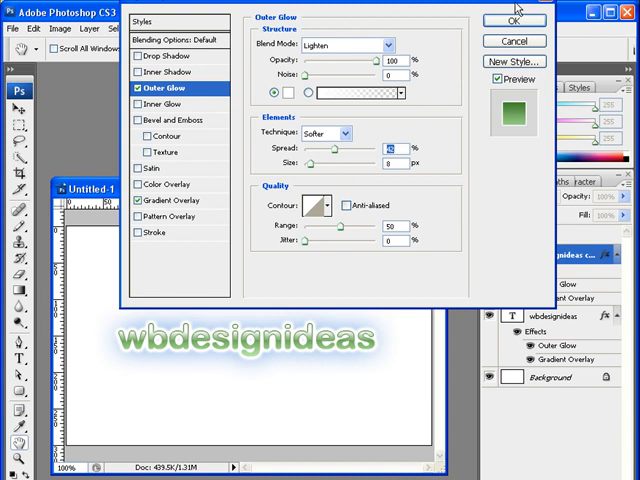
pyautogui.click(518, 20)
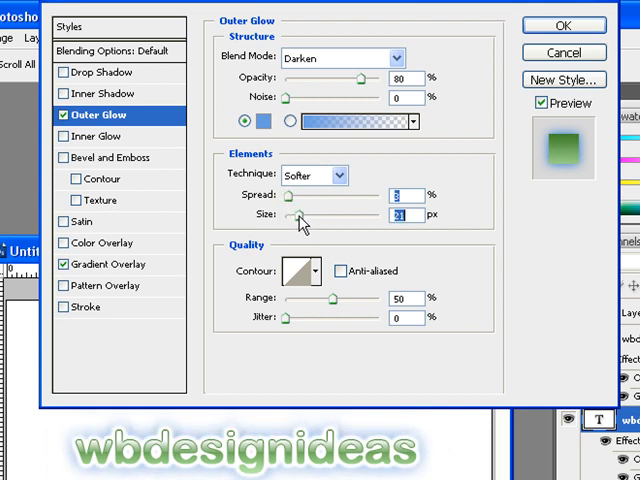
# Step: Adjust the Darken glow to 74% opacity and 16 px size, reaching the Technique list
pyautogui.moveTo(360, 78); pyautogui.dragTo(350, 78)
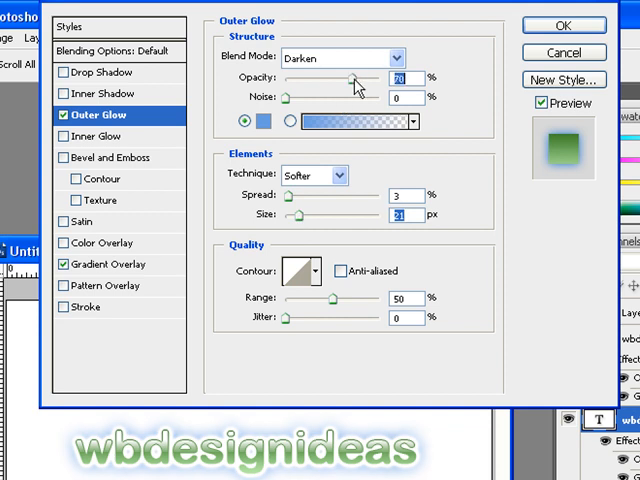
pyautogui.moveTo(352, 78); pyautogui.dragTo(384, 78)
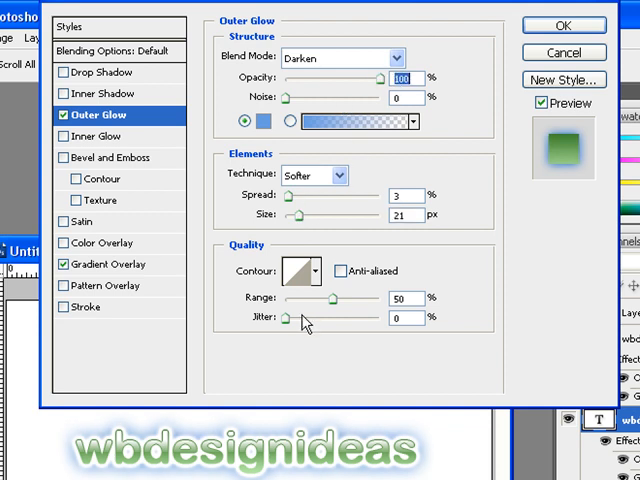
pyautogui.moveTo(290, 180)
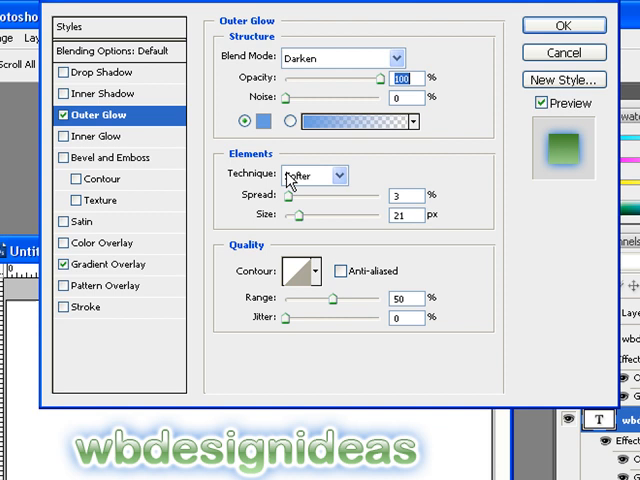
pyautogui.moveTo(316, 100)
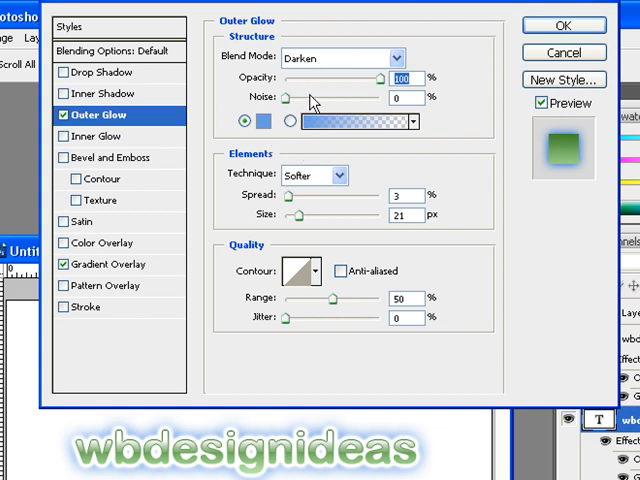
pyautogui.moveTo(378, 76); pyautogui.dragTo(356, 76)
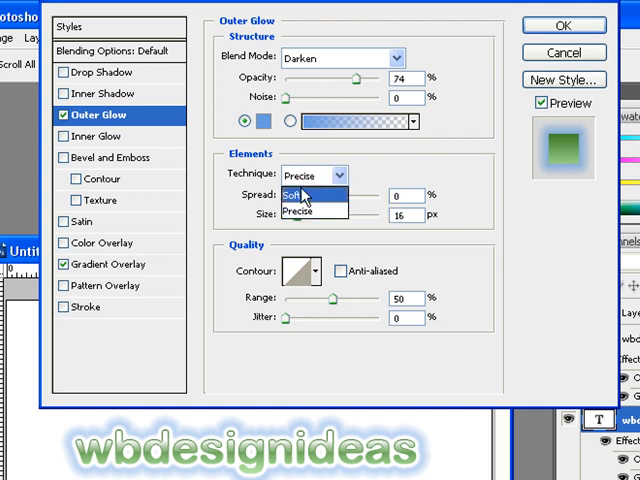
pyautogui.click(292, 192)
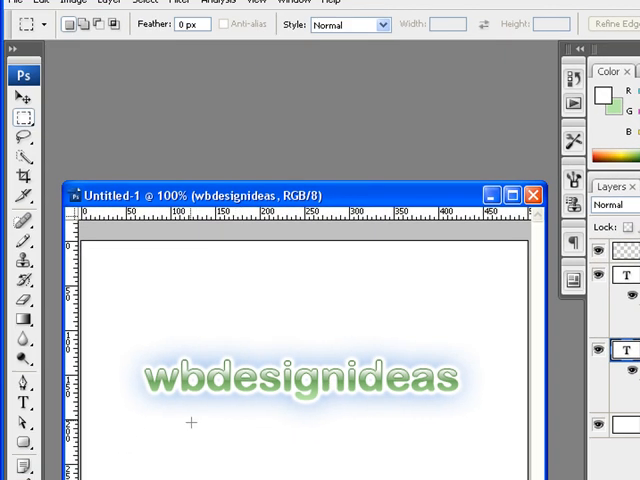
pyautogui.moveTo(364, 432)
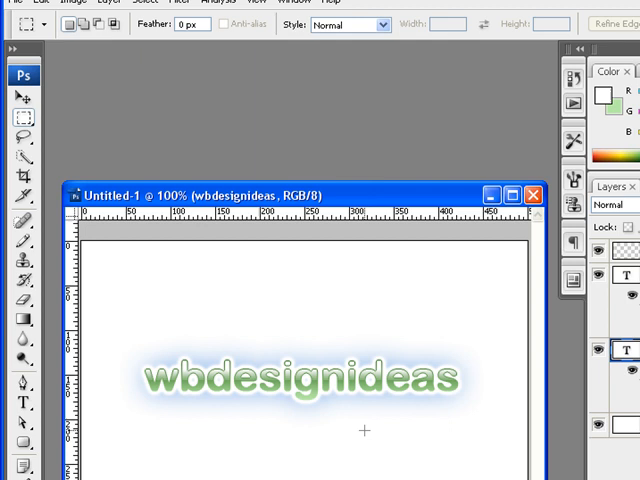
pyautogui.moveTo(144, 368)
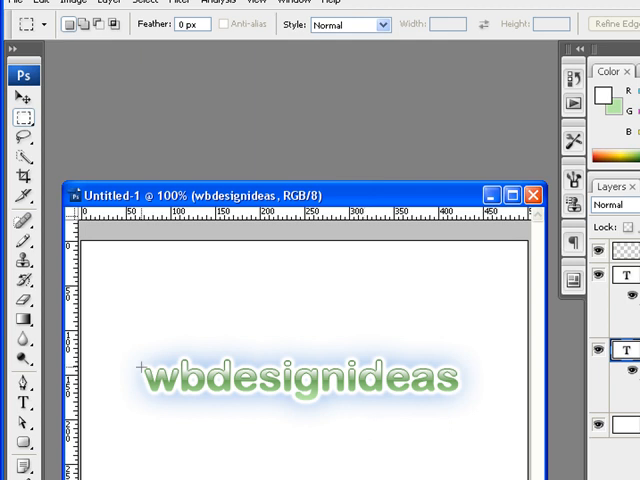
pyautogui.moveTo(136, 358)
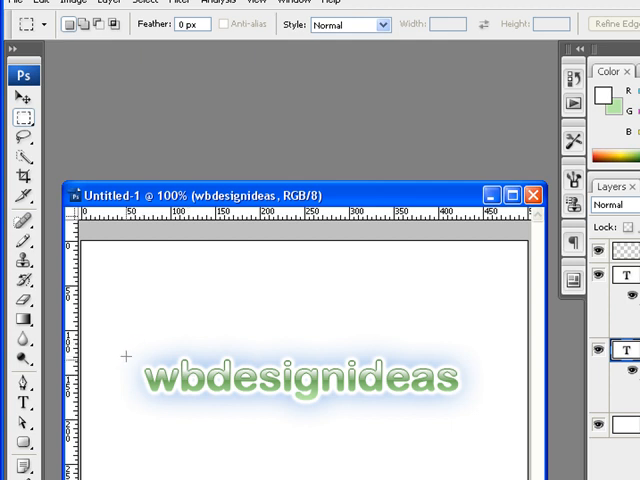
pyautogui.moveTo(404, 398)
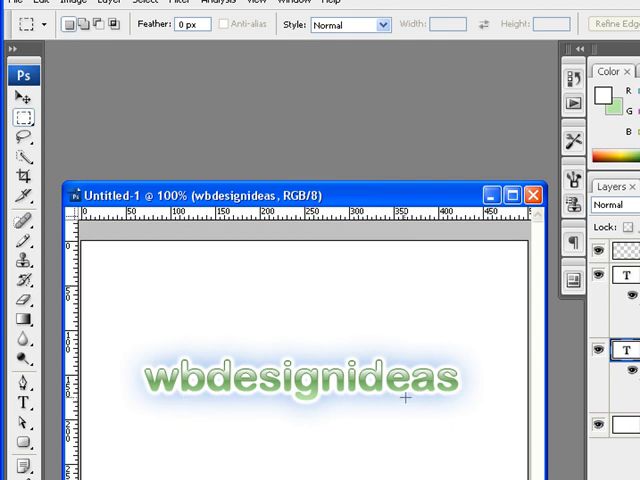
pyautogui.moveTo(400, 364)
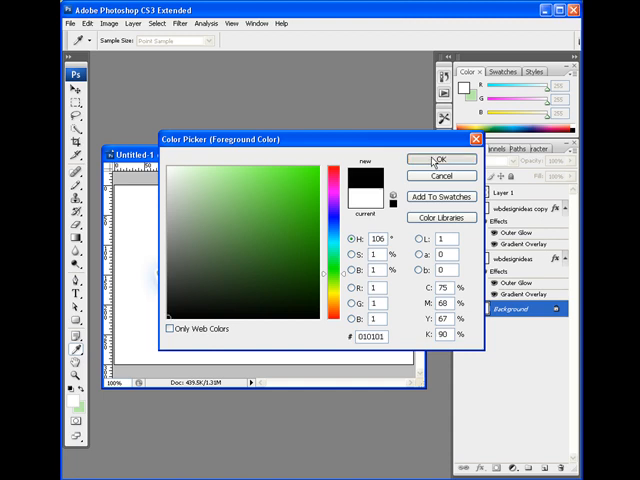
# Step: Make black (#000000) the foreground colour and ready the Paint Bucket for the background
pyautogui.click(436, 160)
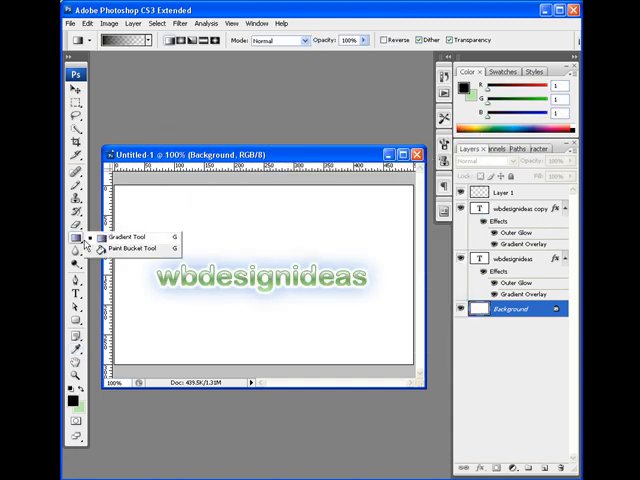
pyautogui.click(122, 248)
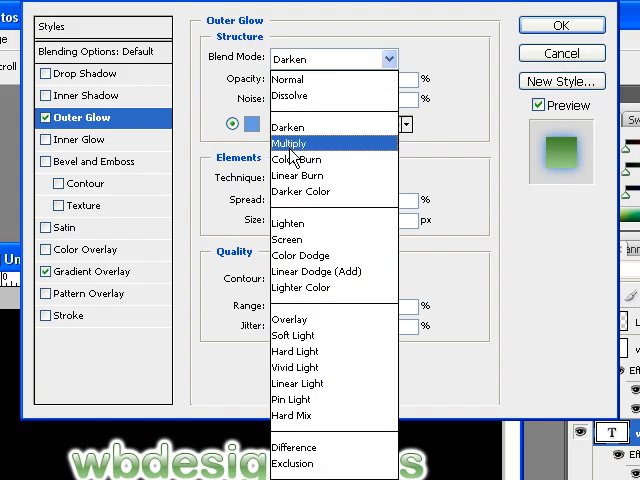
pyautogui.moveTo(288, 224)
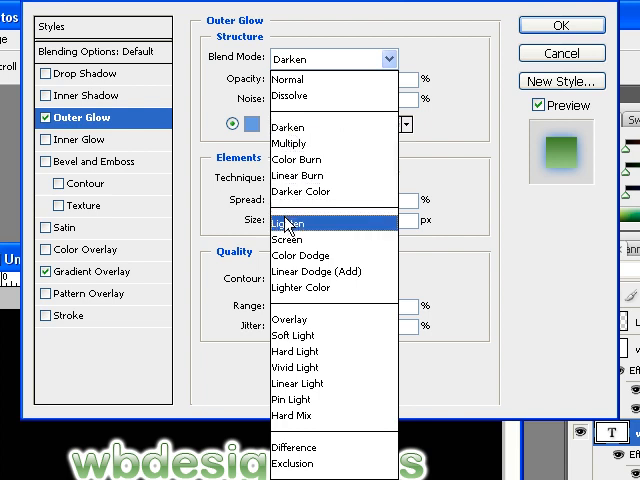
# Step: Change the Outer Glow blend mode and colour it bright red #ff0036, then return to the copy layer
pyautogui.click(288, 224)
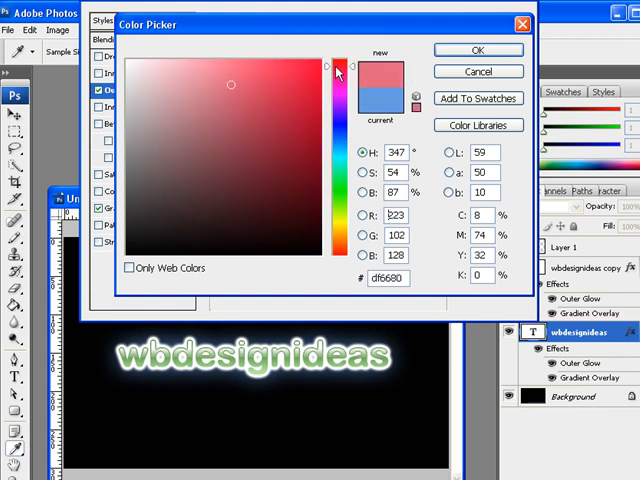
pyautogui.click(318, 62)
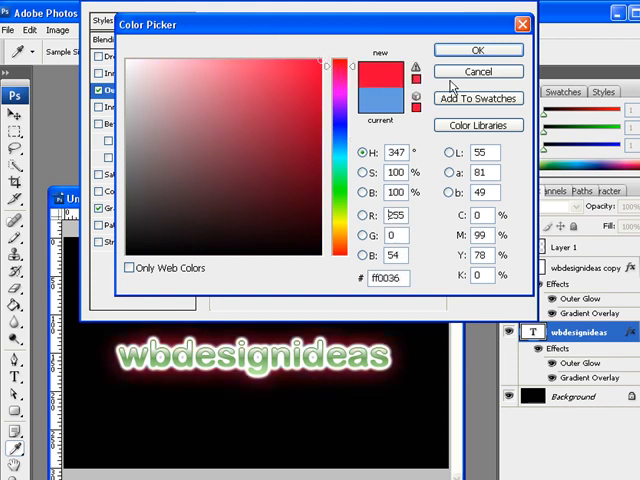
pyautogui.click(476, 48)
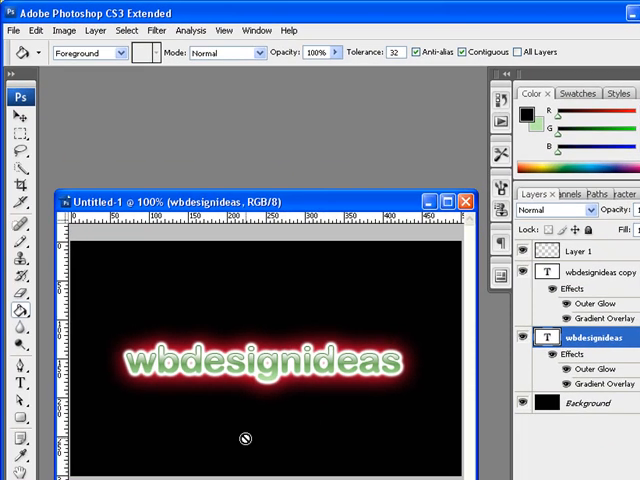
pyautogui.moveTo(100, 332)
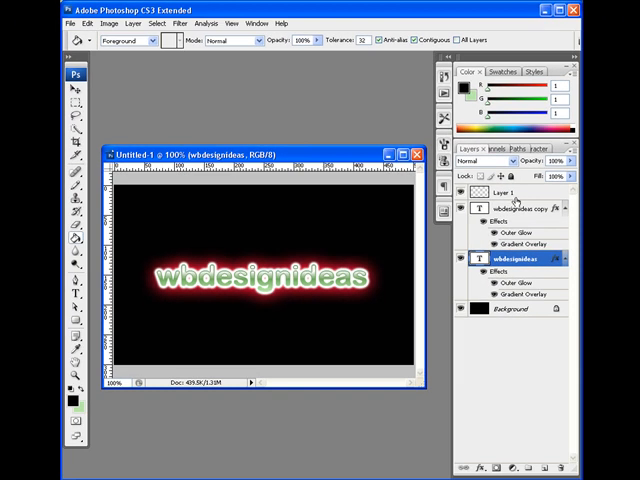
pyautogui.click(520, 204)
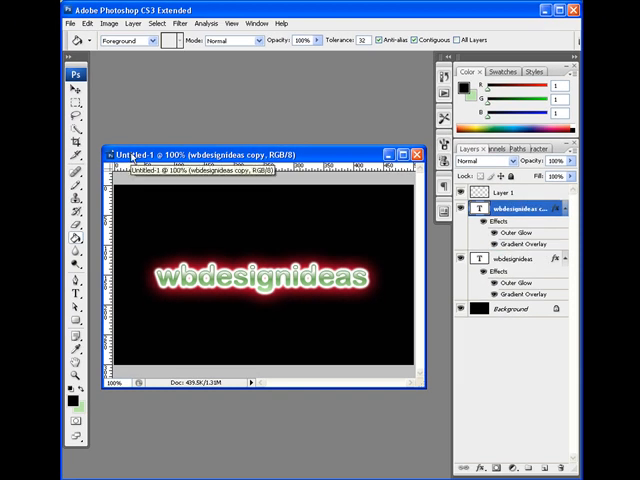